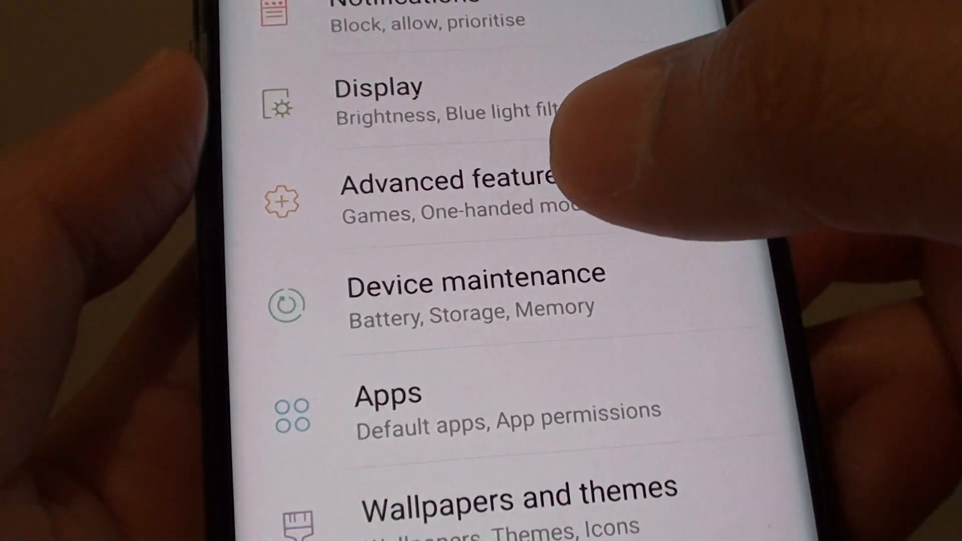
Step: Reach the Storage page from Device maintenance showing user data sizes by category
left_click(472, 288)
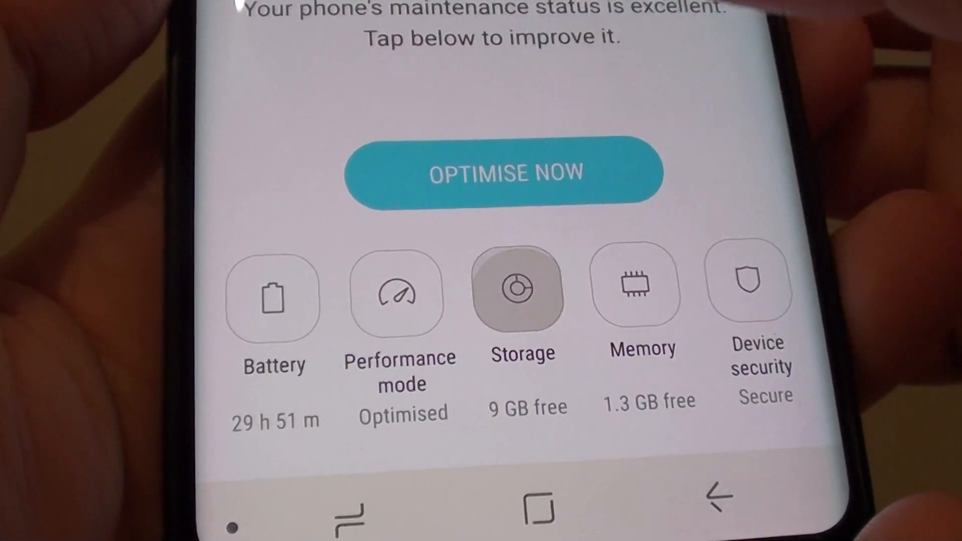
left_click(519, 289)
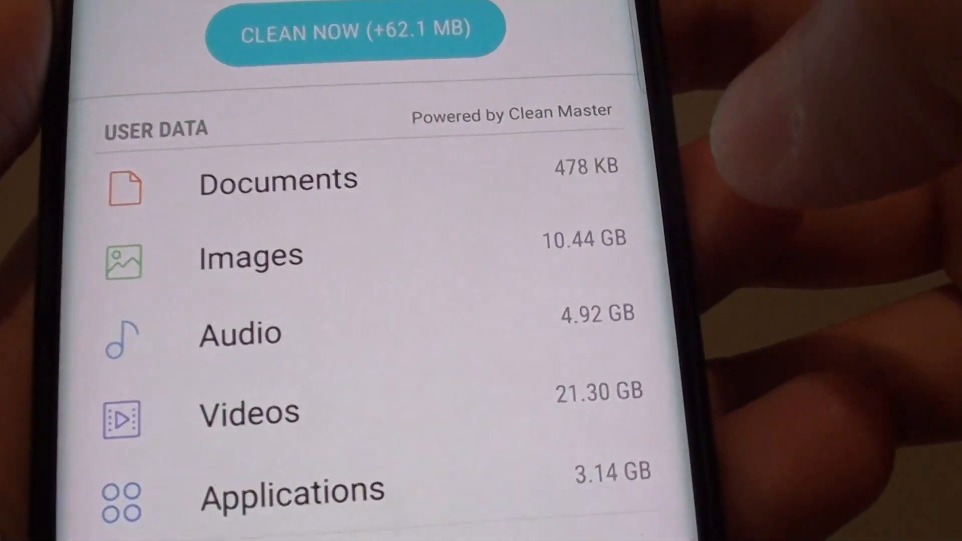
scroll("up", 3)
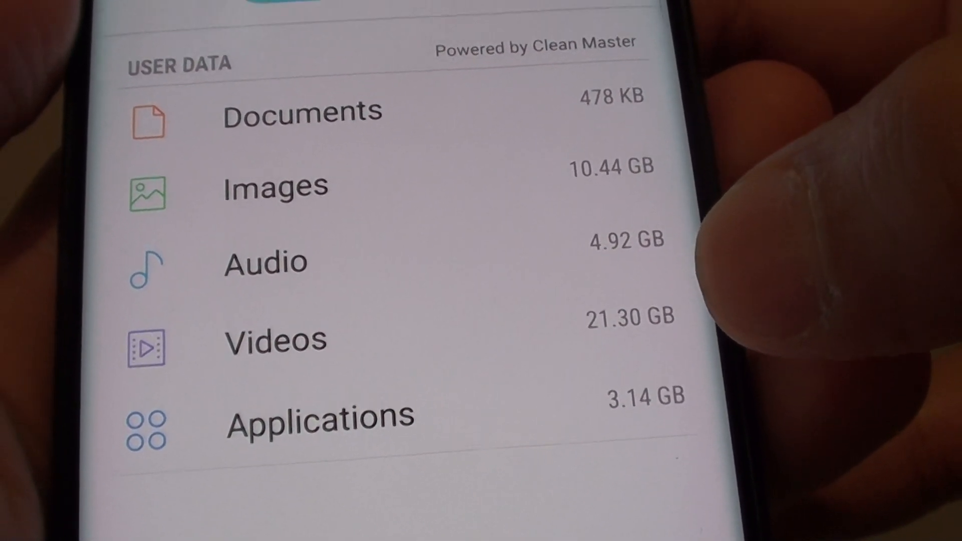
scroll("up", 3)
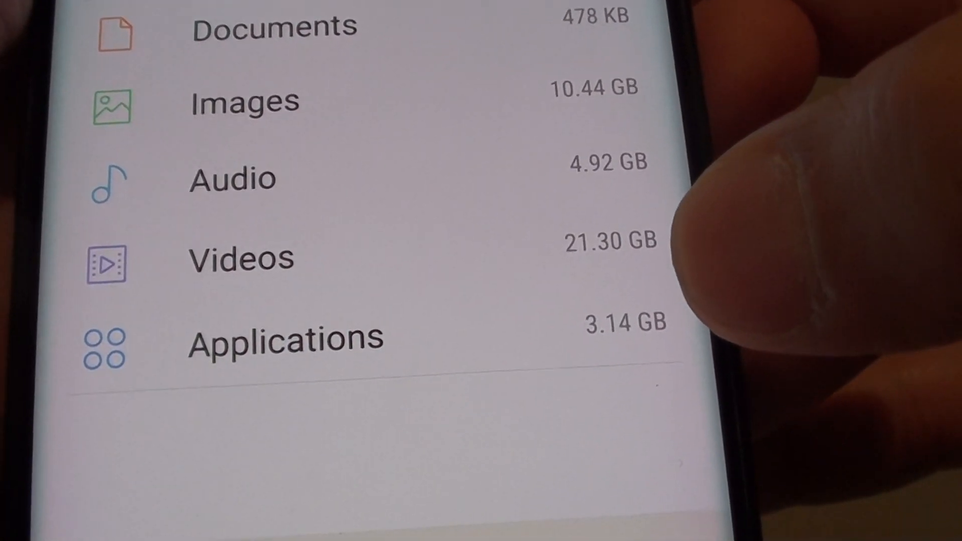
scroll("down", 3)
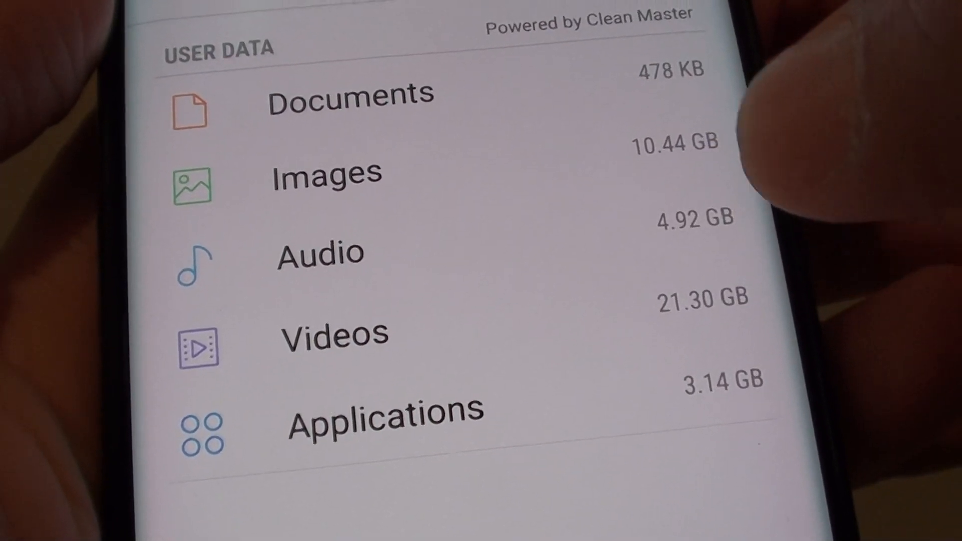
scroll("down", 3)
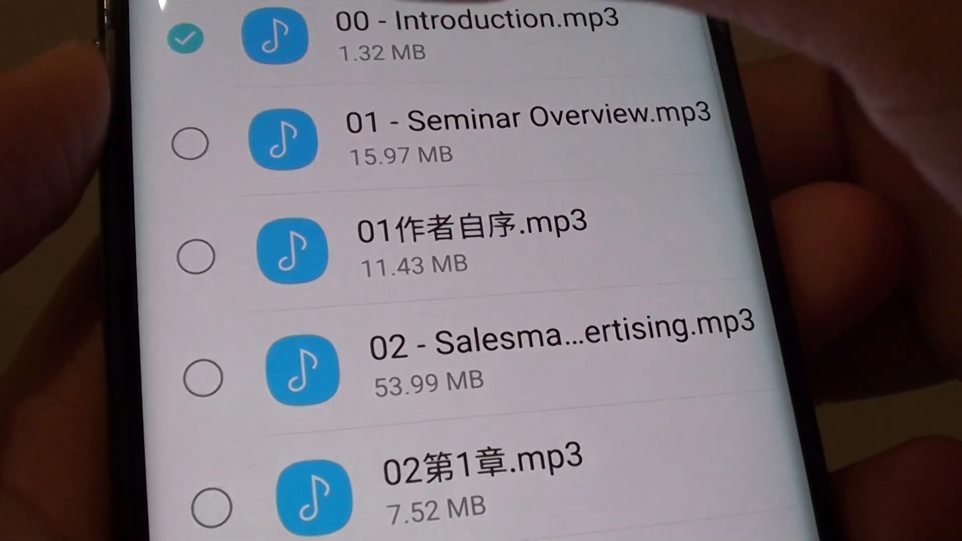
Step: Scroll the storage list down toward the audio files
scroll("down", 3)
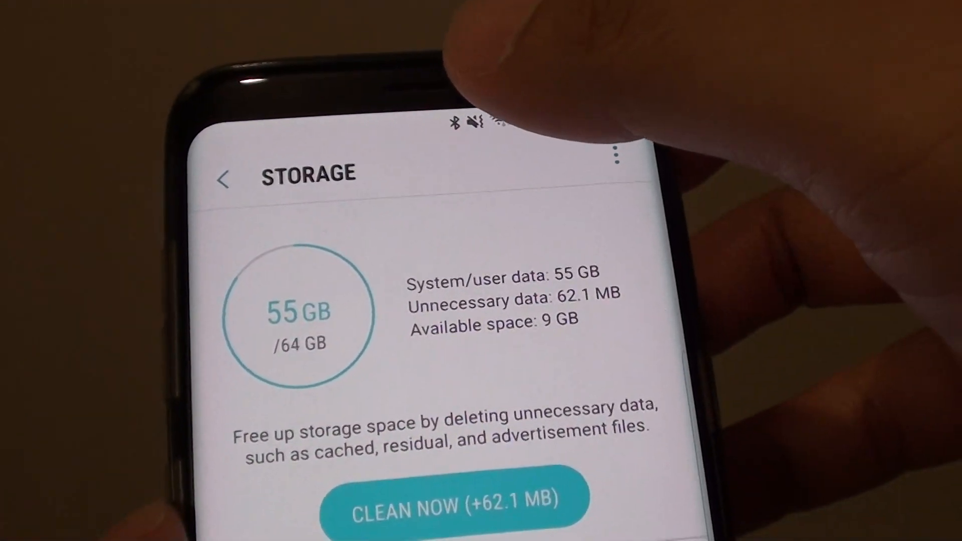
Step: Scroll the Storage page to bring the user data breakdown back into view
scroll("down", 3)
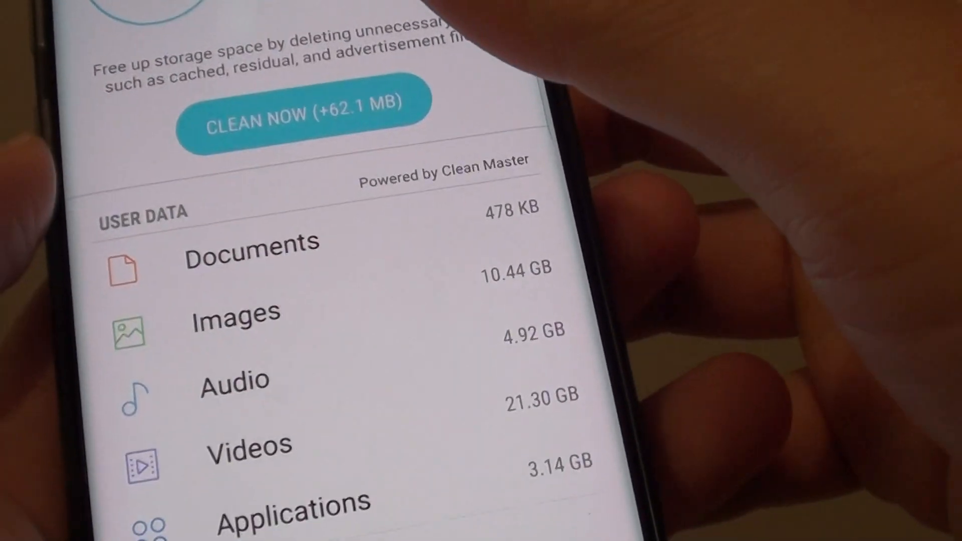
scroll("up", 3)
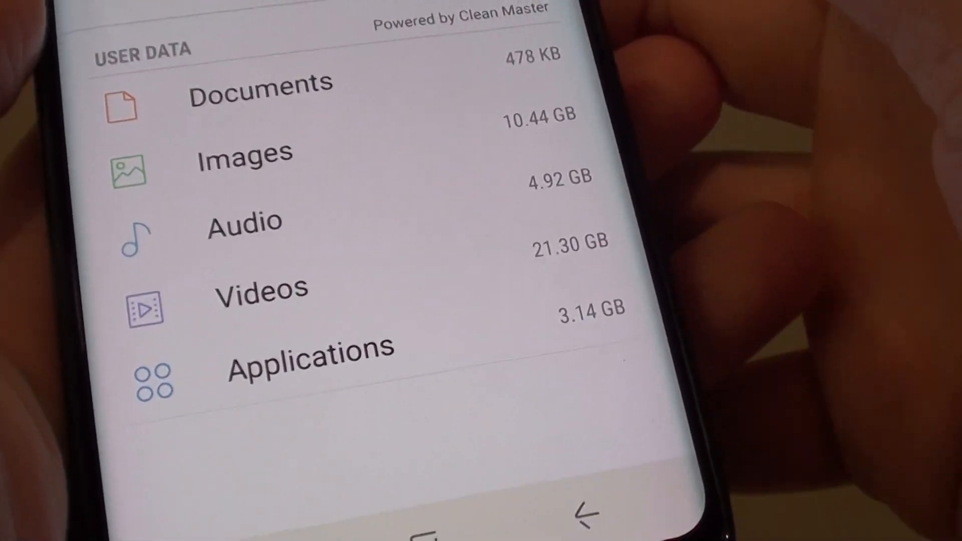